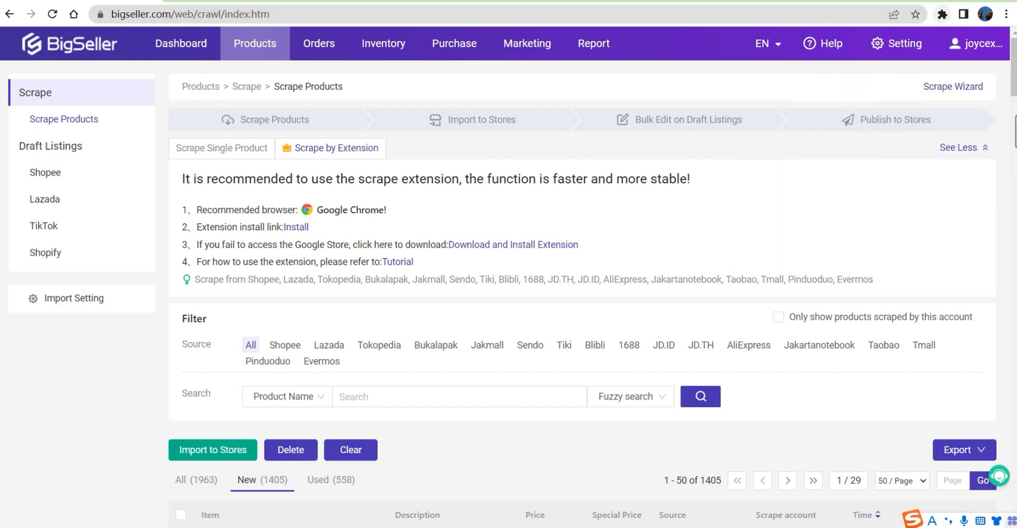
Reach the Shopee "toy" search results with the BigSeller scrape options shown above the listings
{"action": "left_click", "coordinate": [941, 13]}
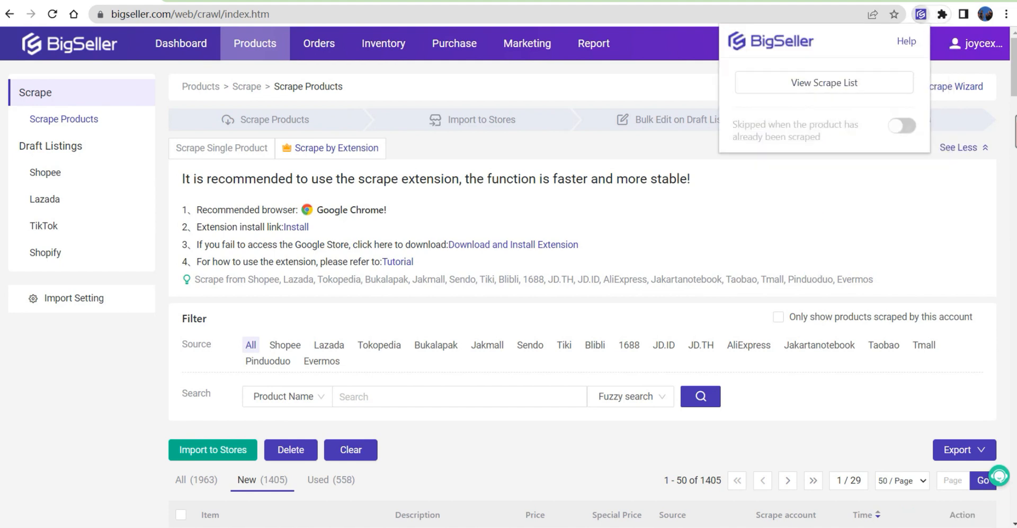
{"action": "left_click", "coordinate": [902, 126]}
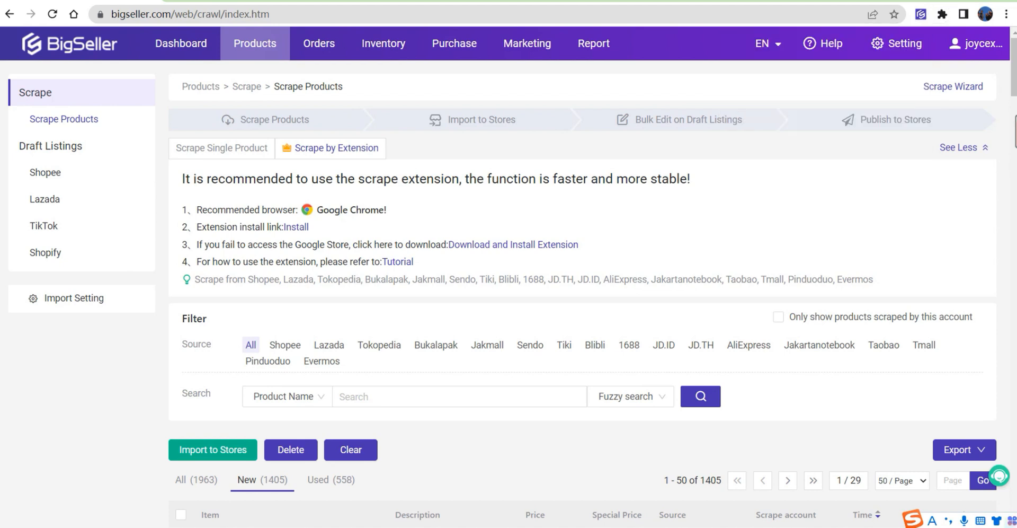
{"action": "left_click_drag", "start_coordinate": [245, 279], "coordinate": [873, 279]}
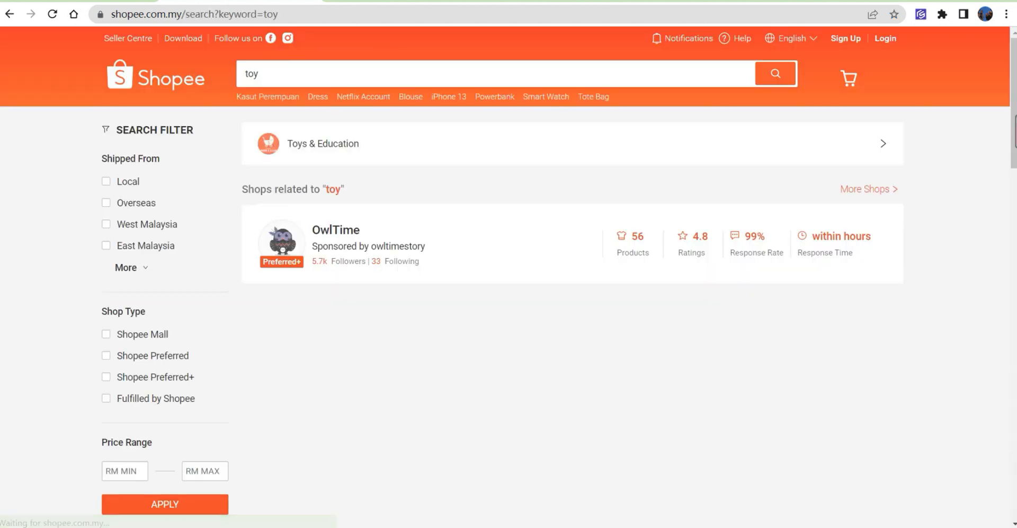
{"action": "scroll", "scroll_direction": "down", "scroll_amount": 3}
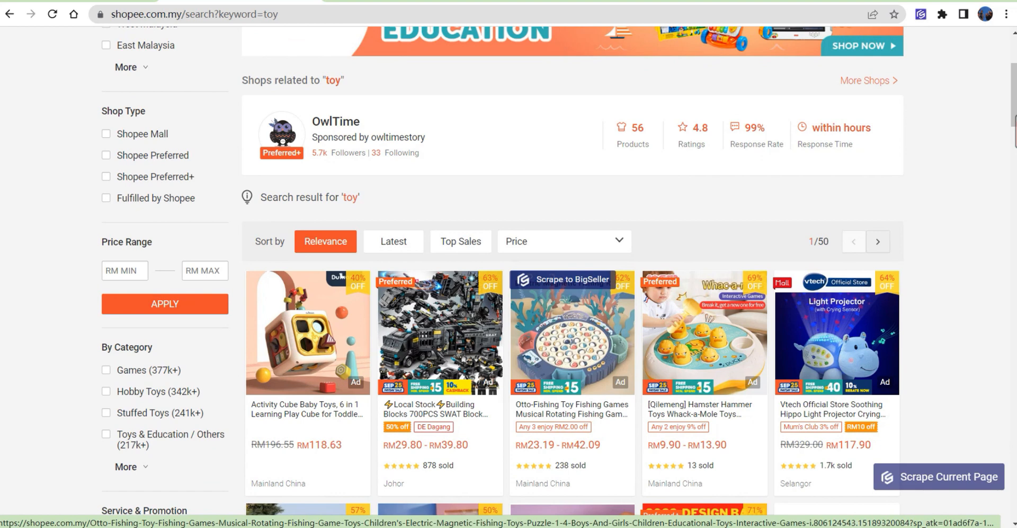
Scrape the current results page, getting 'Successfully Scraped 59 Product(s)'
{"action": "left_click", "coordinate": [553, 280]}
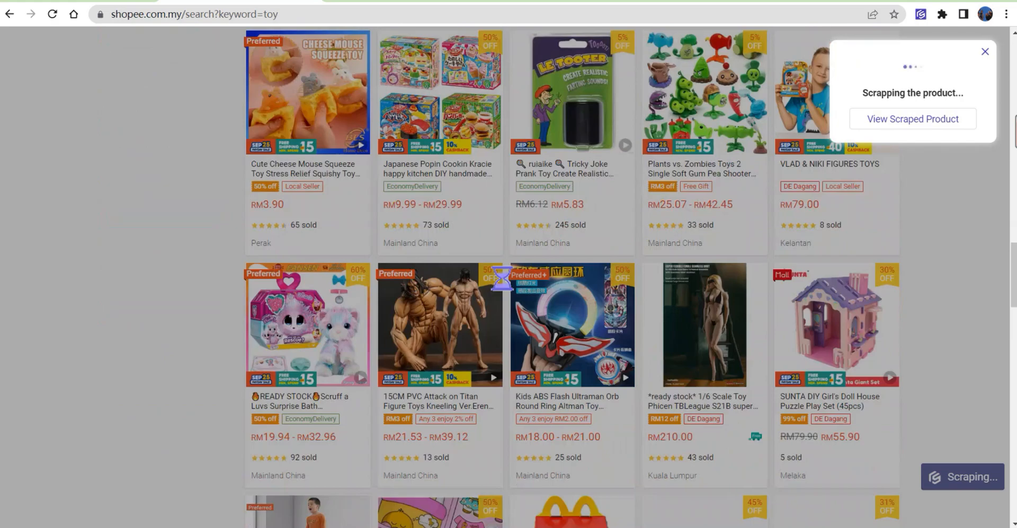
{"action": "scroll", "scroll_direction": "down", "scroll_amount": 3}
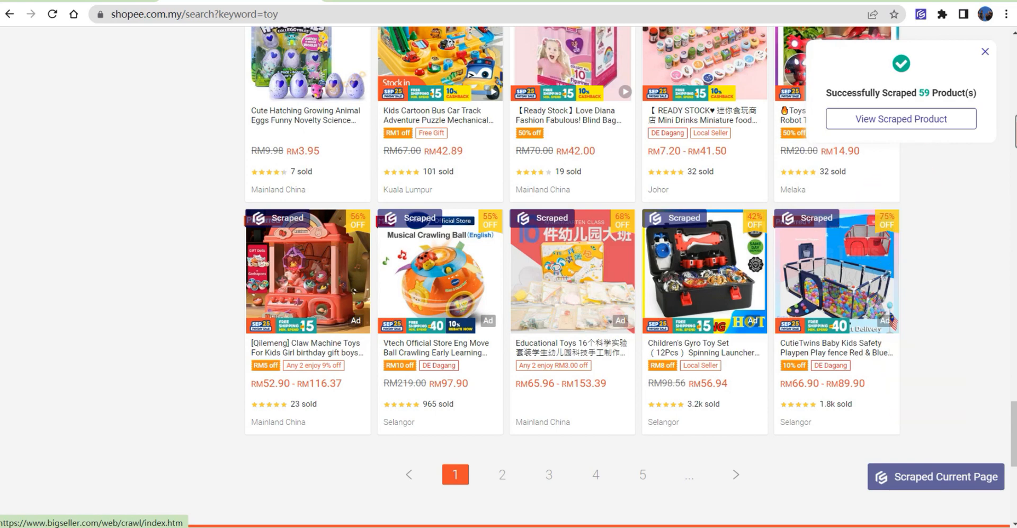
View the 59 scraped toys in Scrape Products and start Import to Stores for draft listings
{"action": "left_click", "coordinate": [900, 119]}
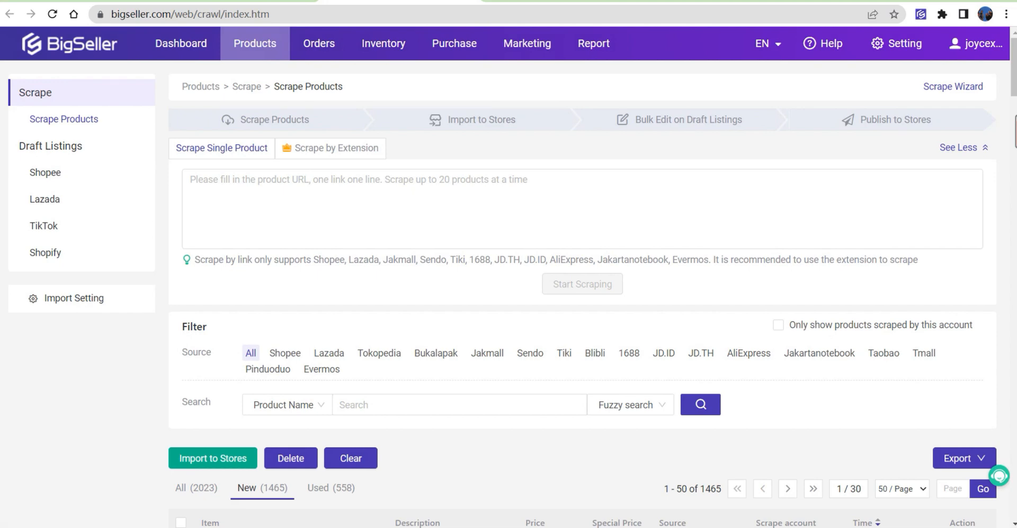
{"action": "scroll", "scroll_direction": "down", "scroll_amount": 3}
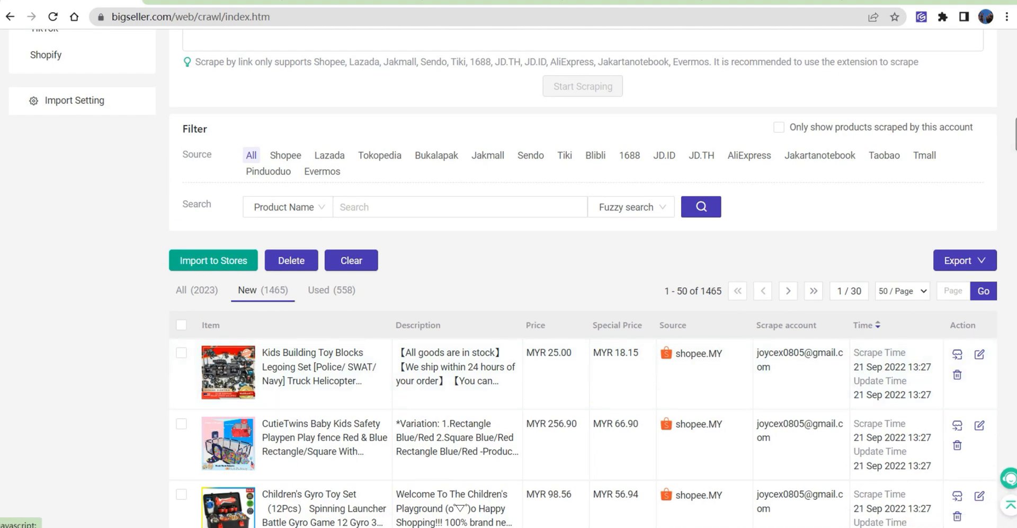
{"action": "left_click", "coordinate": [213, 260]}
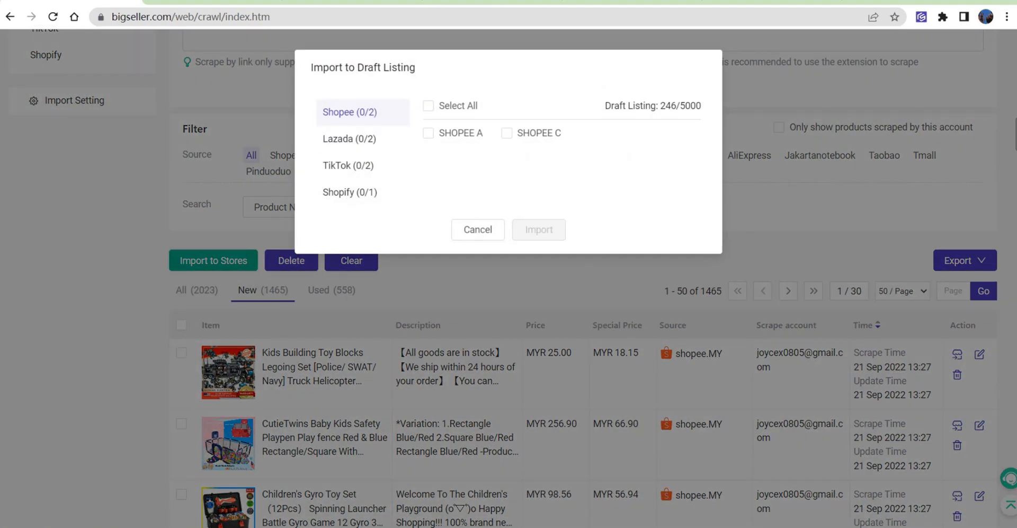